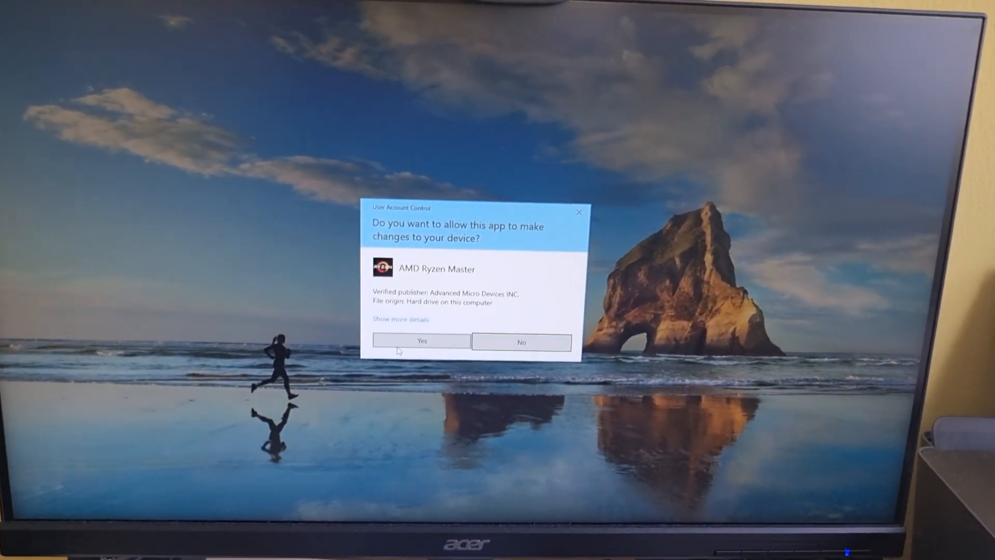
# - Approve the permission prompt so Ryzen Master opens, showing EDC at 56% of 140 A
pyautogui.click(421, 341)
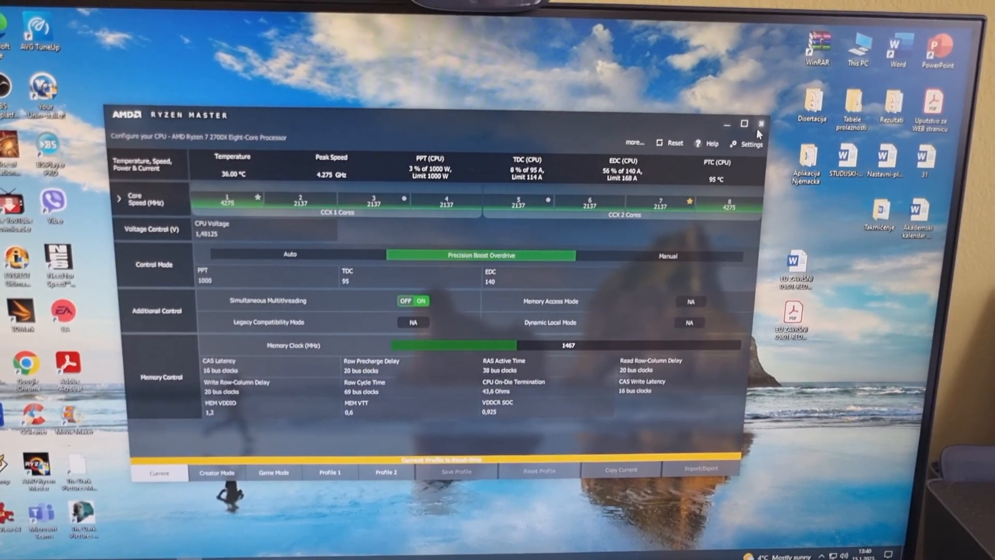
# - Close Ryzen Master and restart Windows from the Start menu's Power options
pyautogui.click(760, 123)
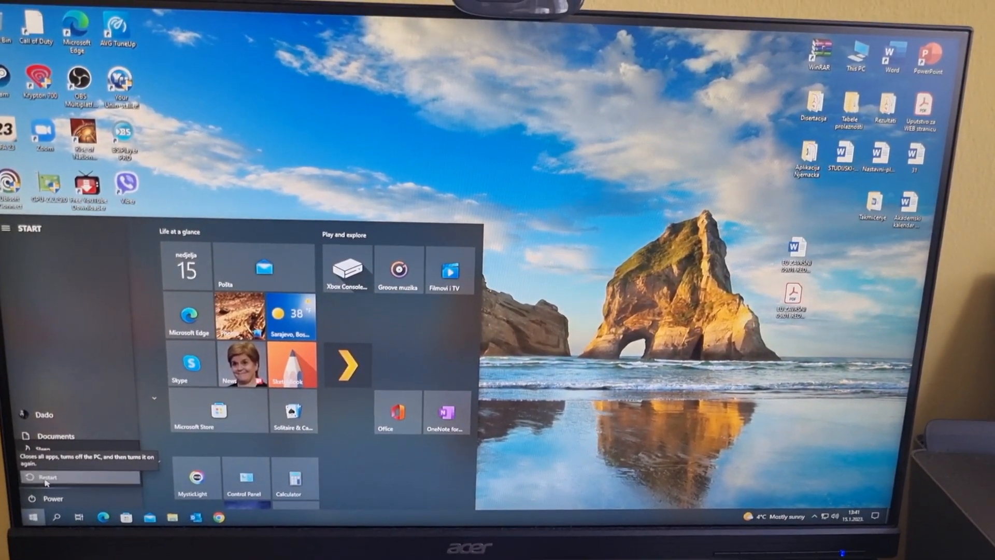
pyautogui.click(49, 477)
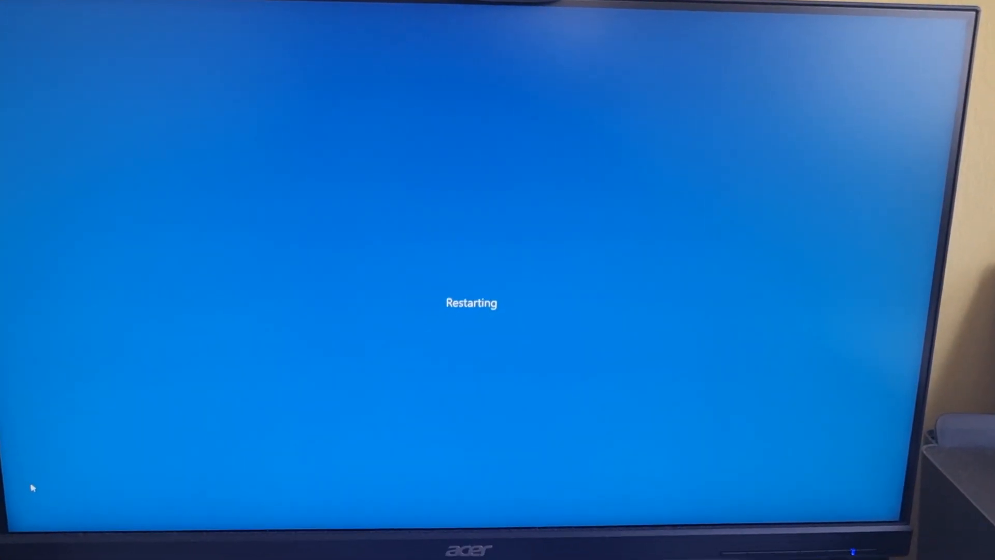